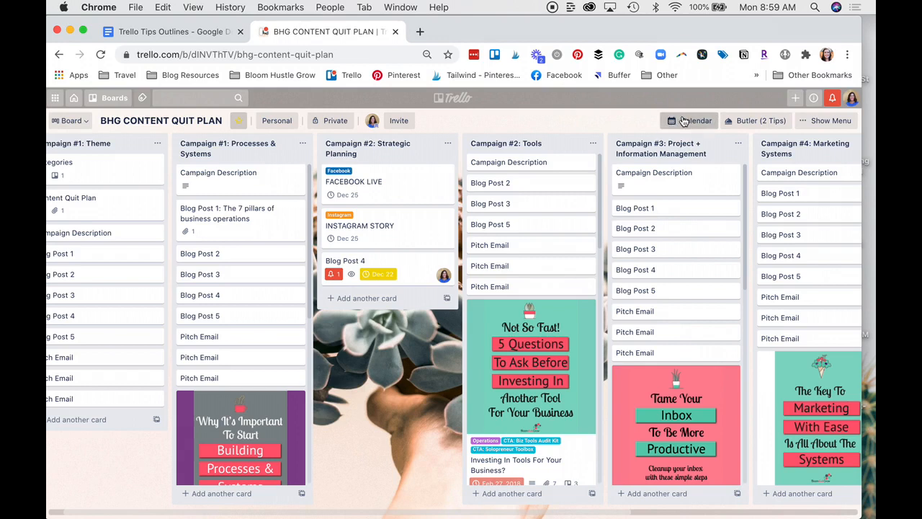
# Enable the Calendar Power-Up from the board menu's Power-Ups (search 'cale') and return to the lists.
pyautogui.click(830, 121)
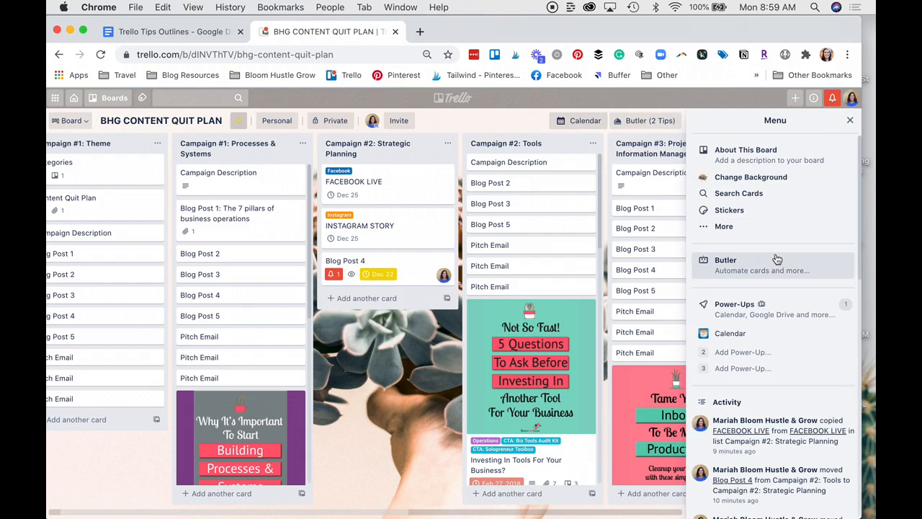
pyautogui.moveTo(804, 317)
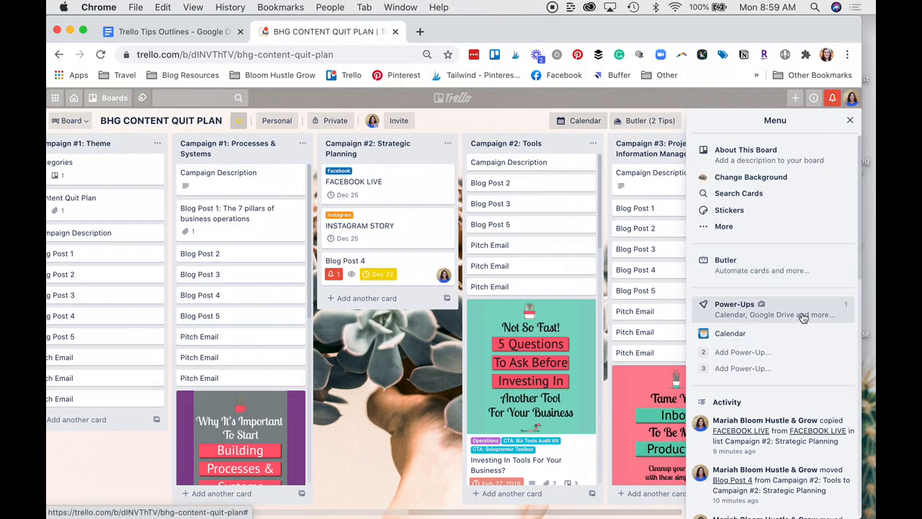
pyautogui.click(729, 333)
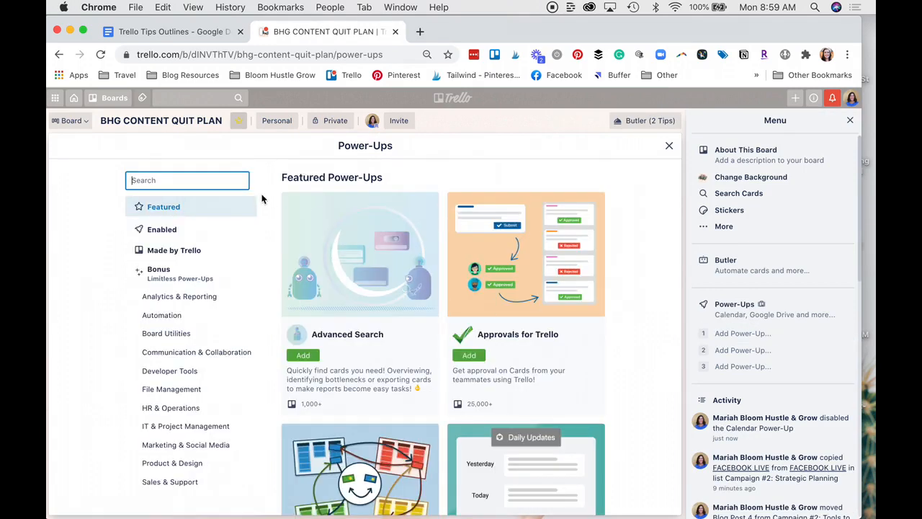
pyautogui.write('cale')
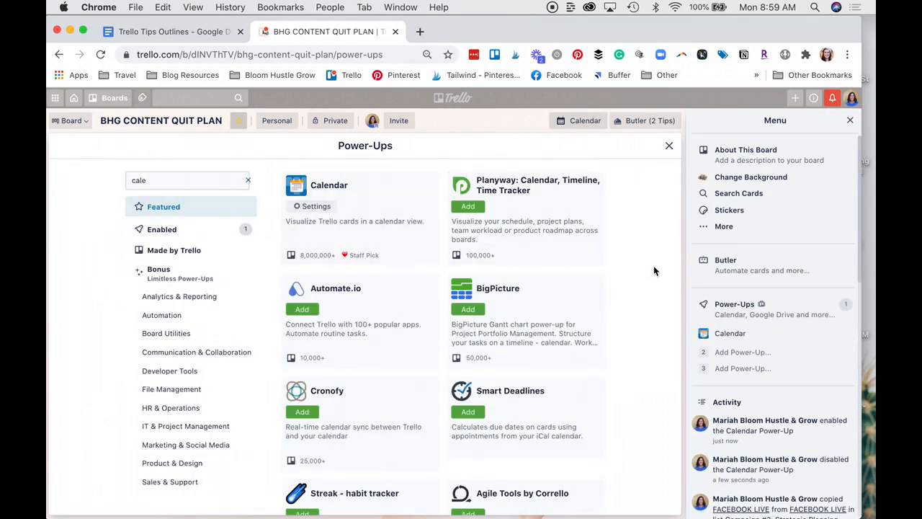
pyautogui.click(668, 146)
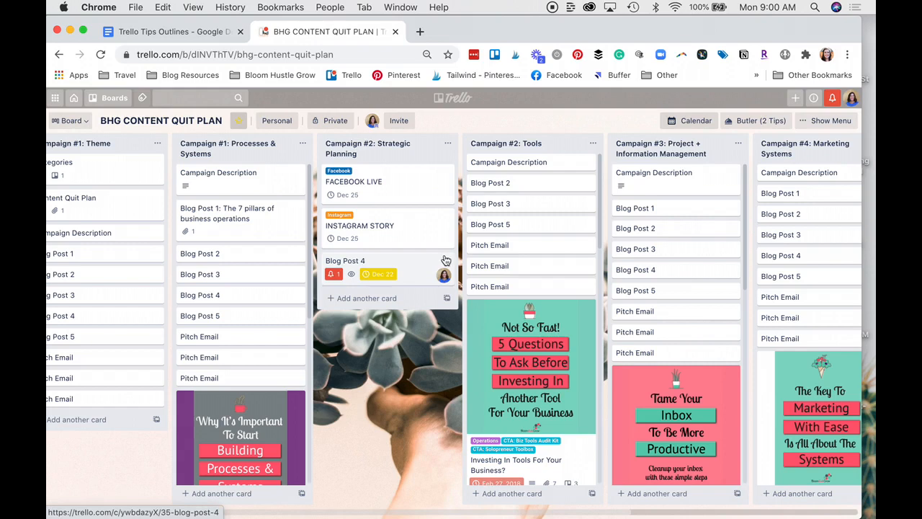
pyautogui.moveTo(694, 121)
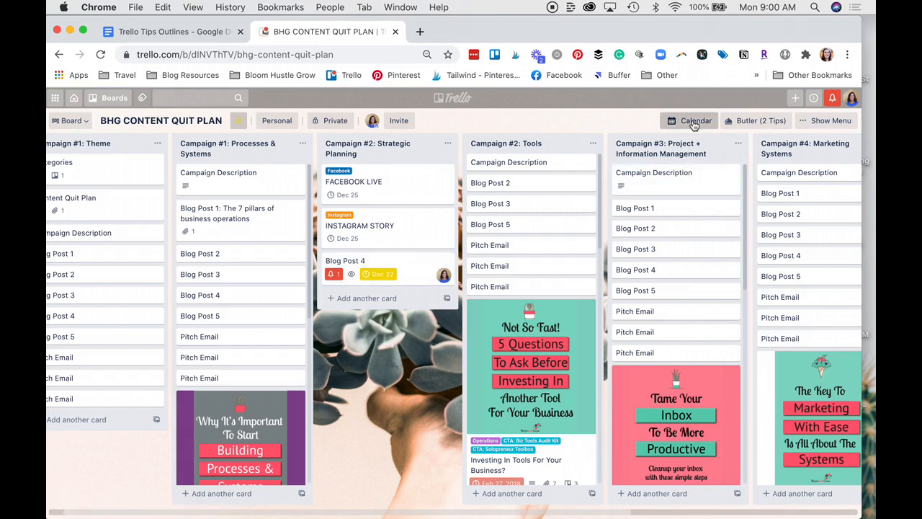
pyautogui.click(696, 121)
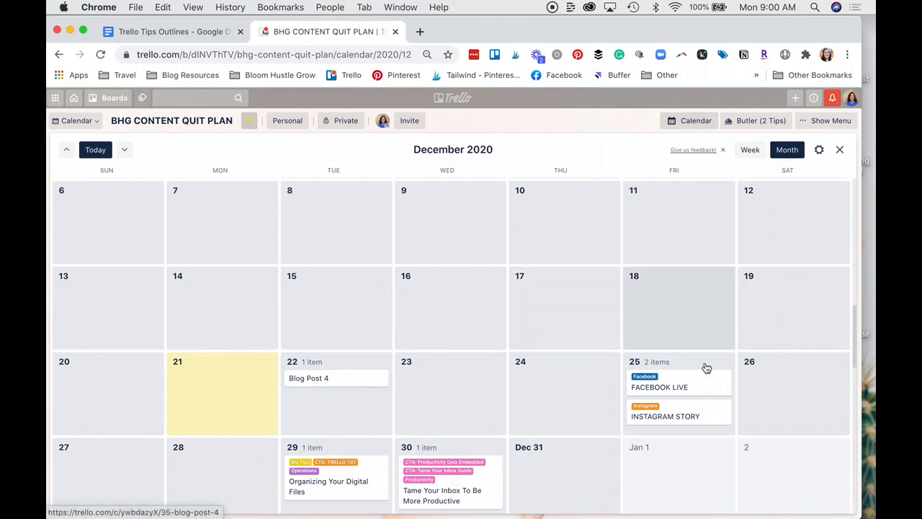
pyautogui.moveTo(584, 416)
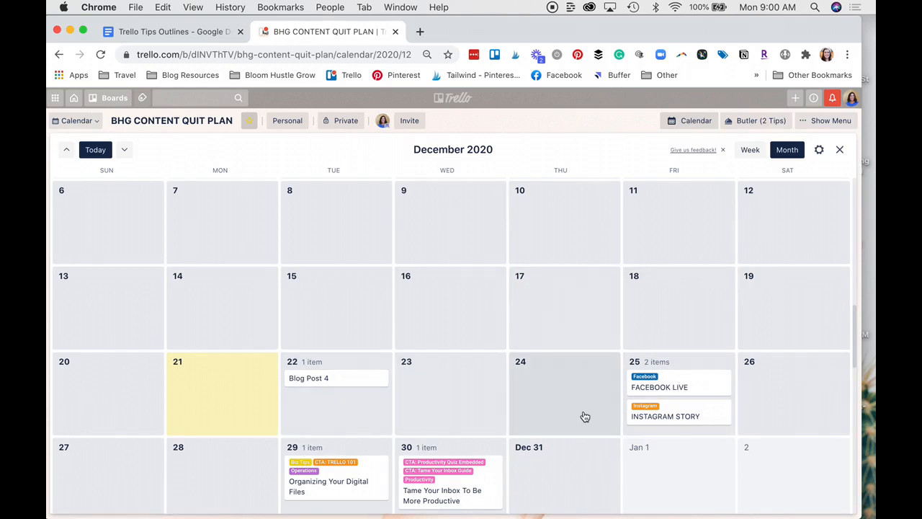
pyautogui.moveTo(565, 406)
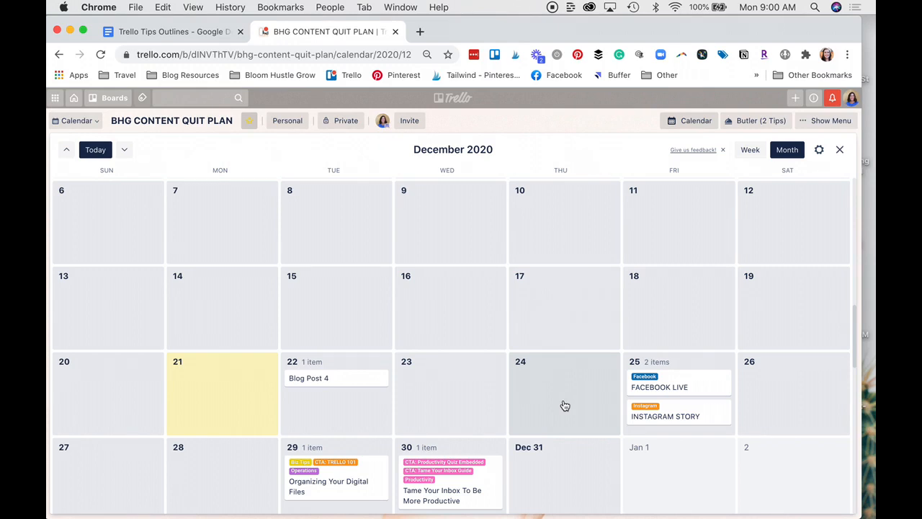
pyautogui.moveTo(708, 383)
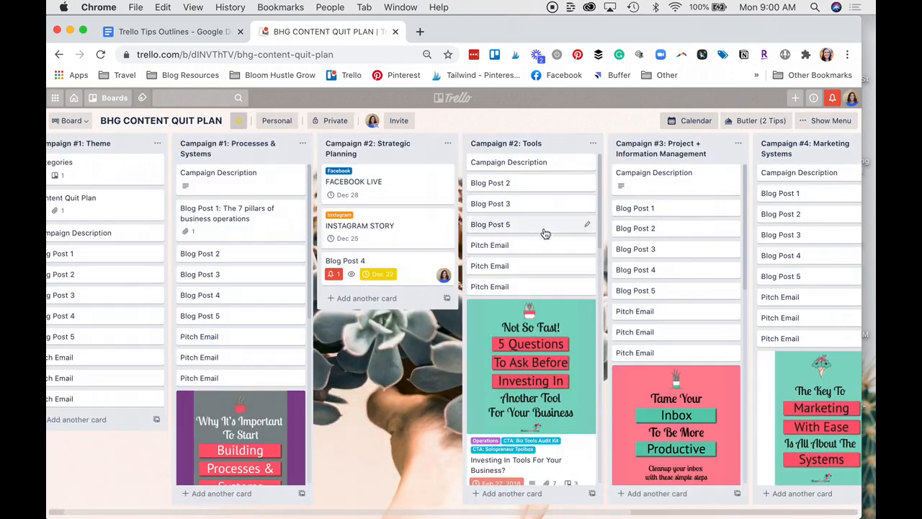
pyautogui.moveTo(582, 161)
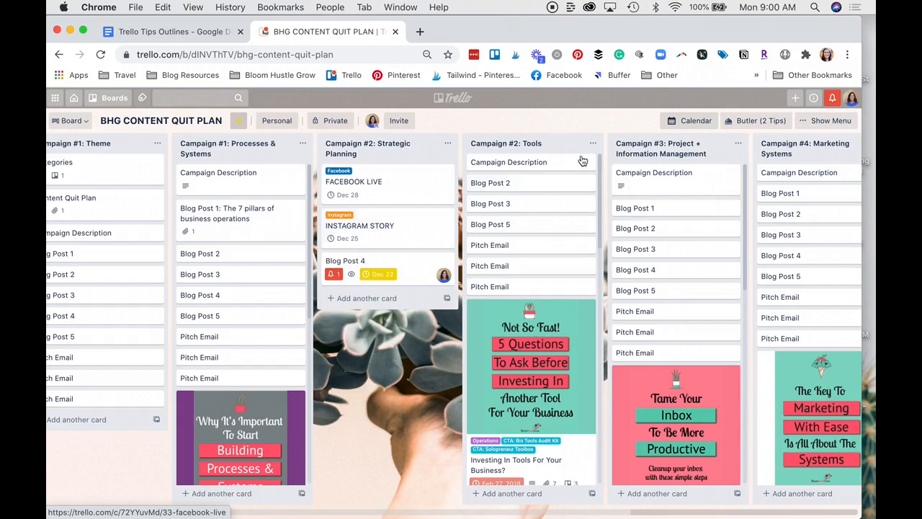
# Move INSTAGRAM STORY to December 31 in the calendar, then leave and reopen the calendar view.
pyautogui.click(688, 121)
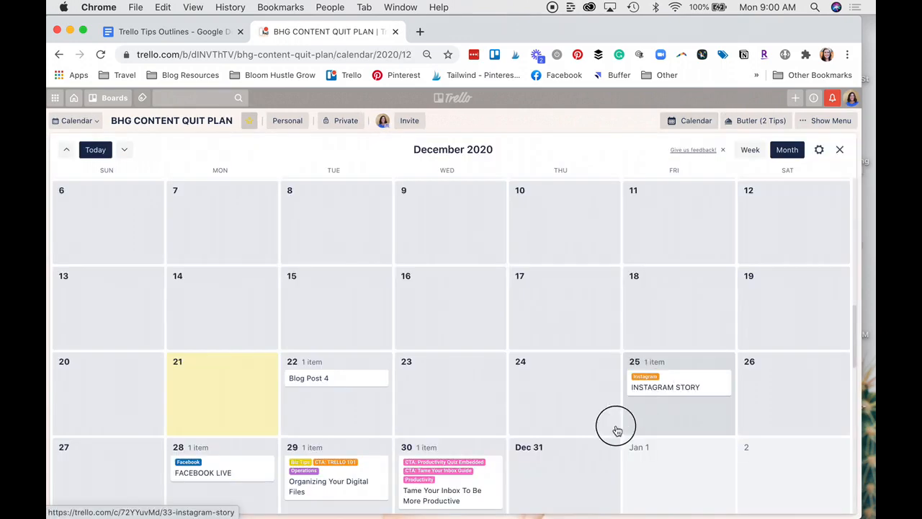
pyautogui.moveTo(665, 386); pyautogui.dragTo(565, 472)
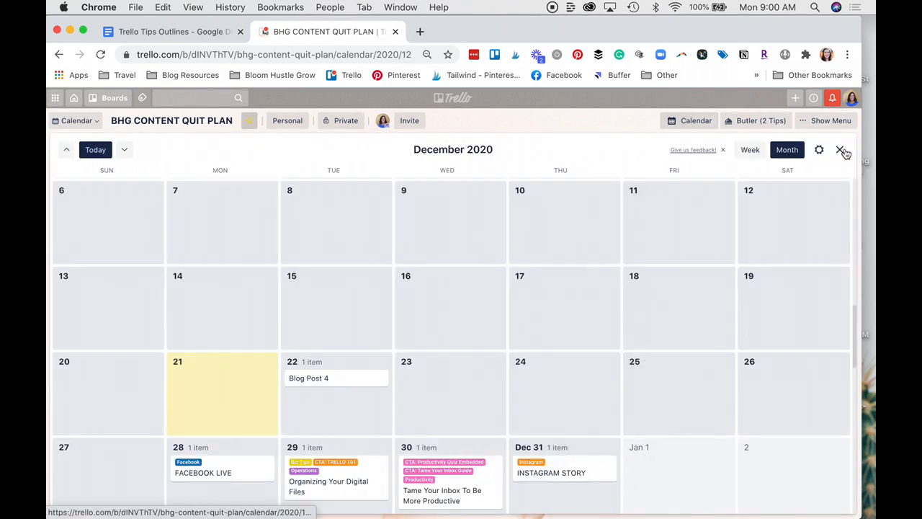
pyautogui.click(842, 148)
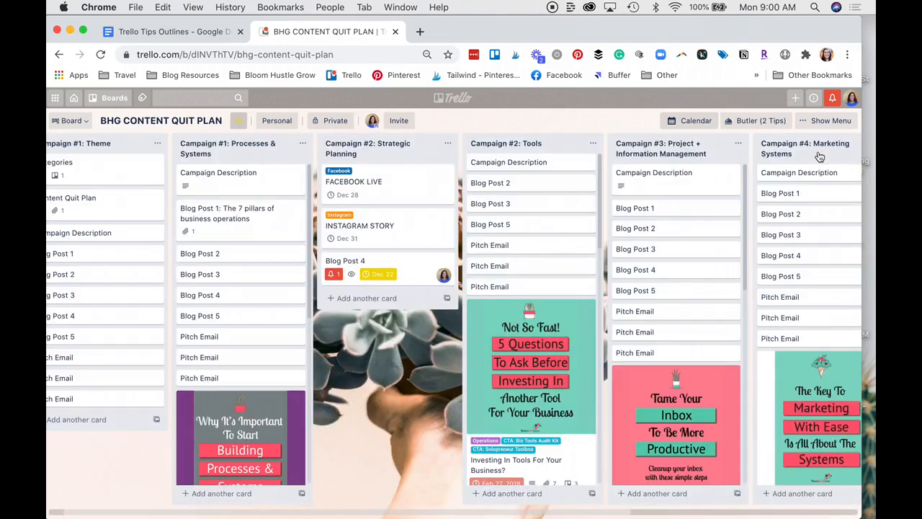
pyautogui.moveTo(694, 121)
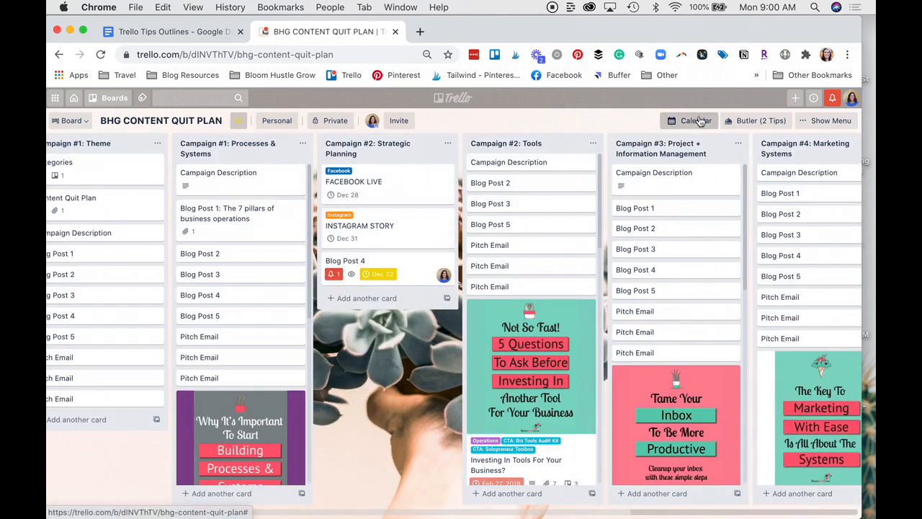
pyautogui.click(689, 121)
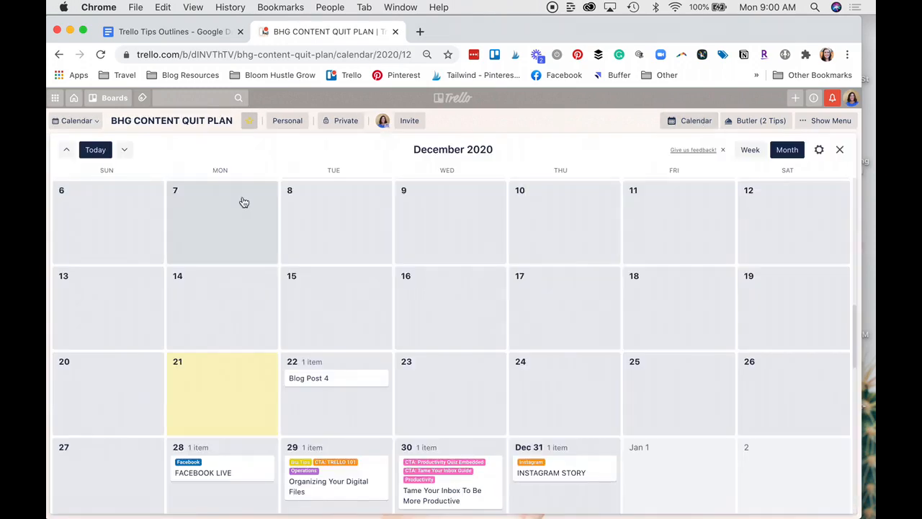
pyautogui.moveTo(450, 481)
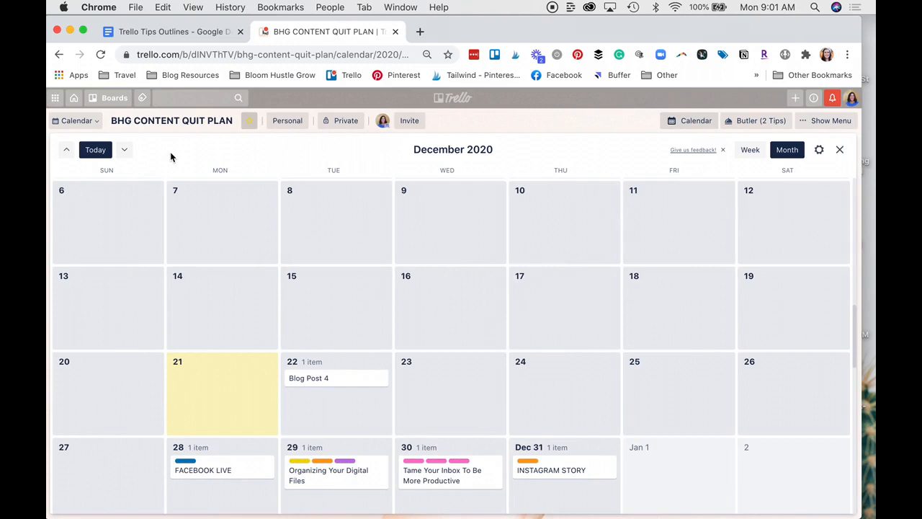
pyautogui.moveTo(225, 469)
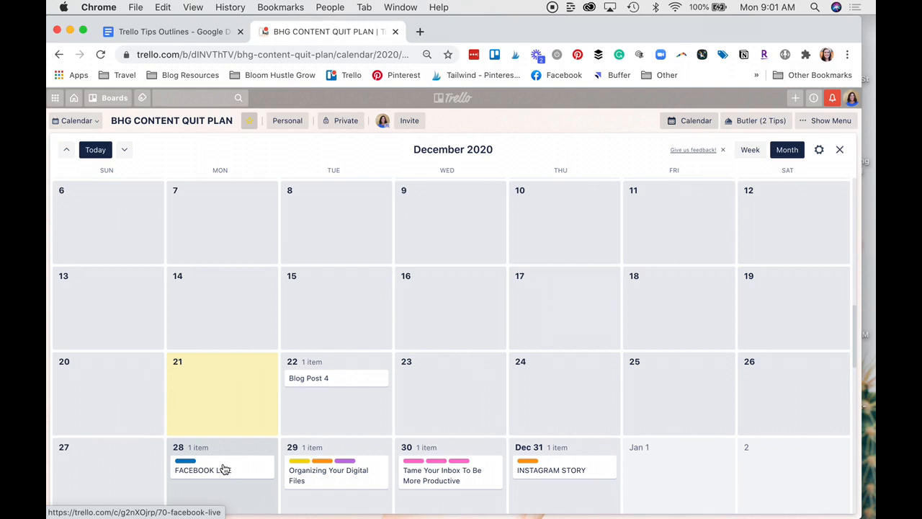
pyautogui.moveTo(170, 152)
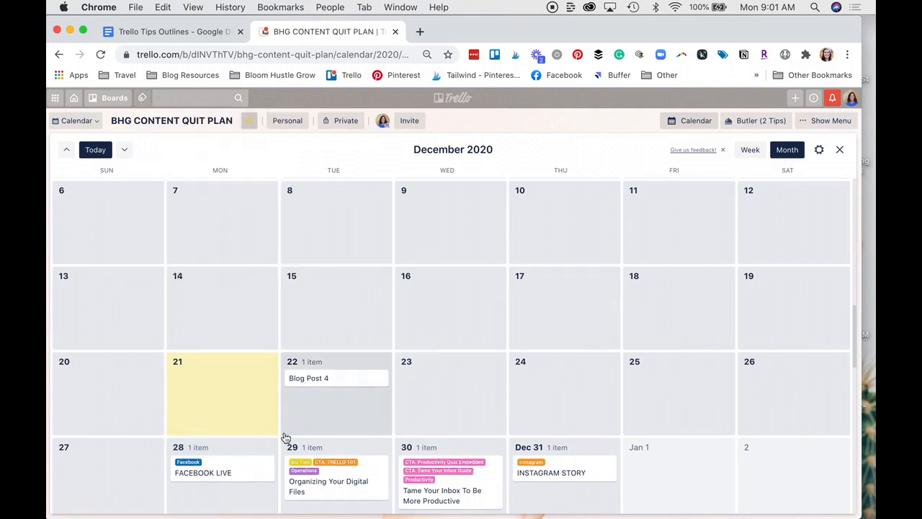
pyautogui.moveTo(328, 479)
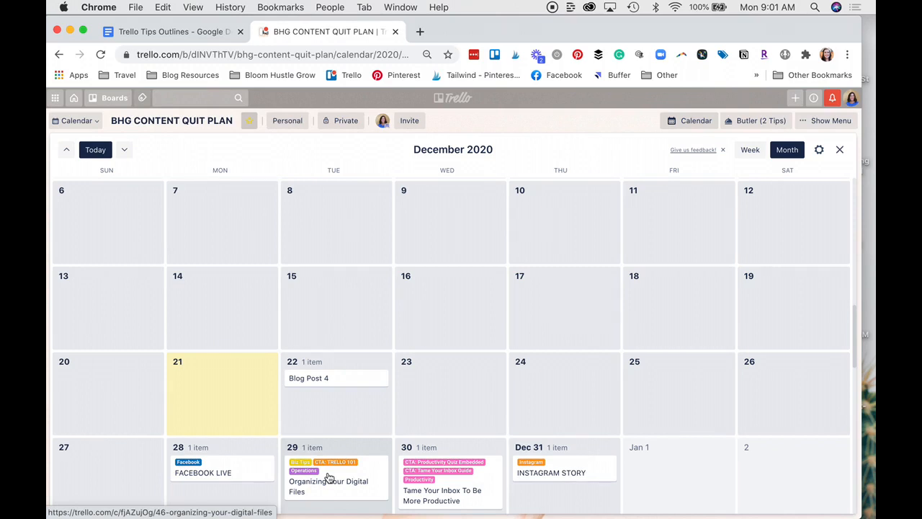
pyautogui.moveTo(353, 478)
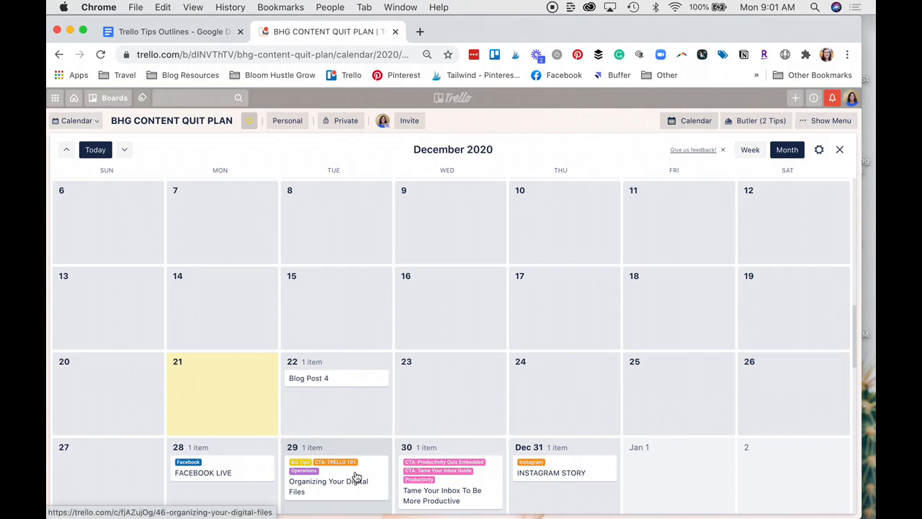
pyautogui.moveTo(343, 476)
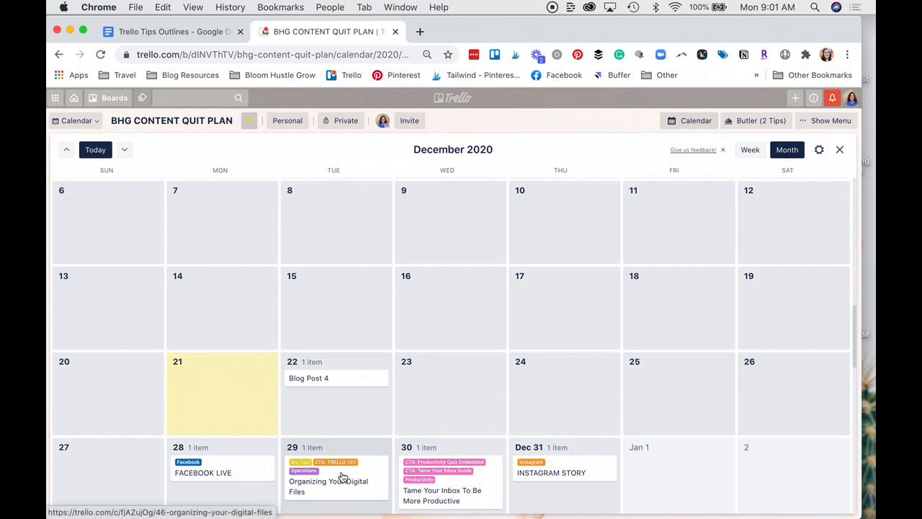
# Open the Organizing Your Digital Files card from the calendar and close it again.
pyautogui.click(329, 486)
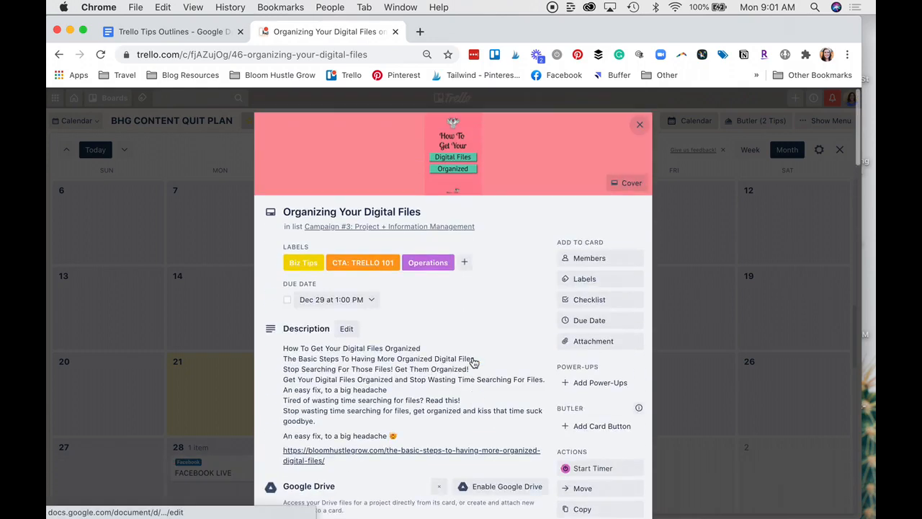
pyautogui.click(640, 123)
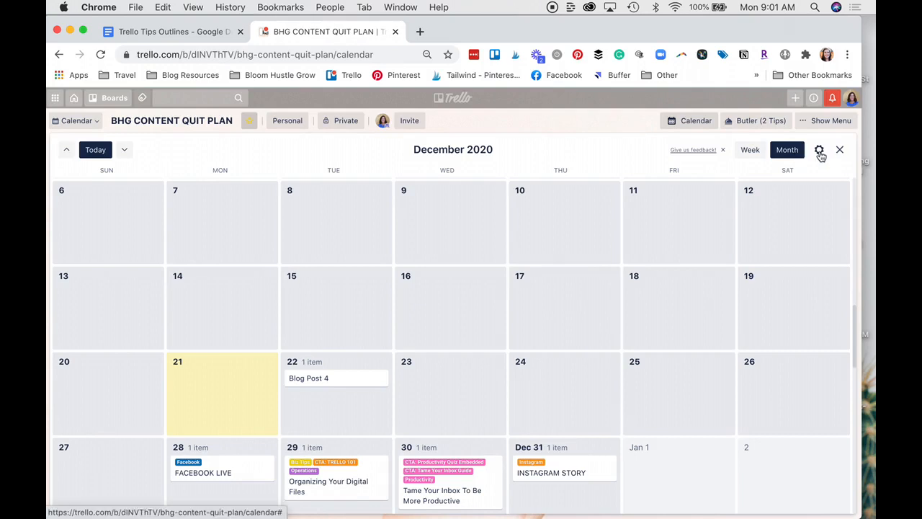
pyautogui.click(818, 149)
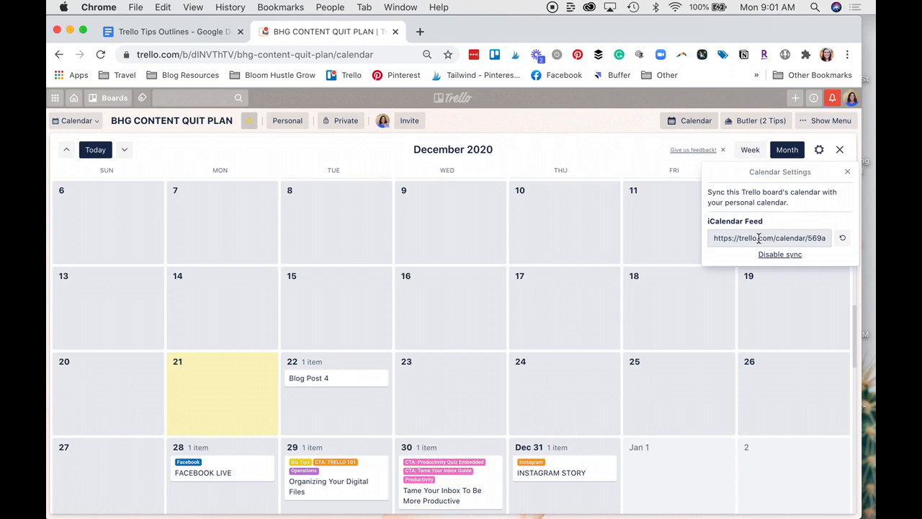
pyautogui.click(847, 173)
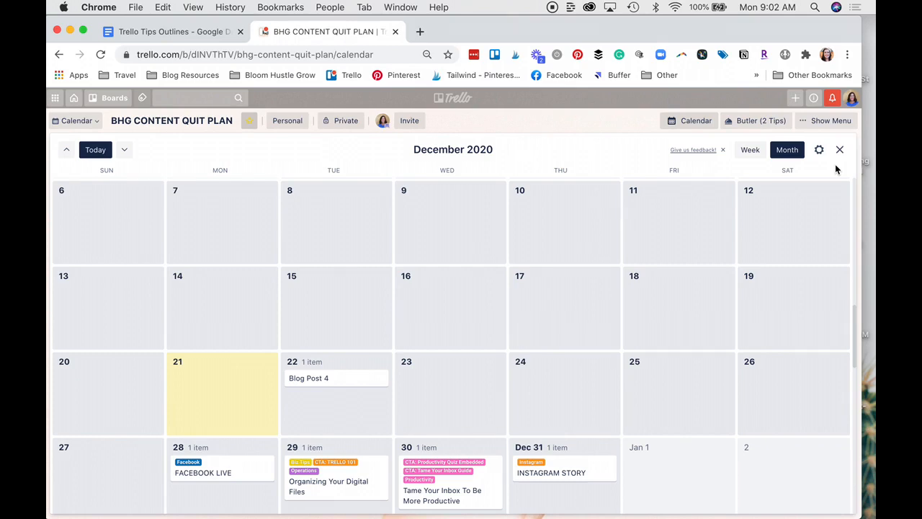
pyautogui.click(201, 473)
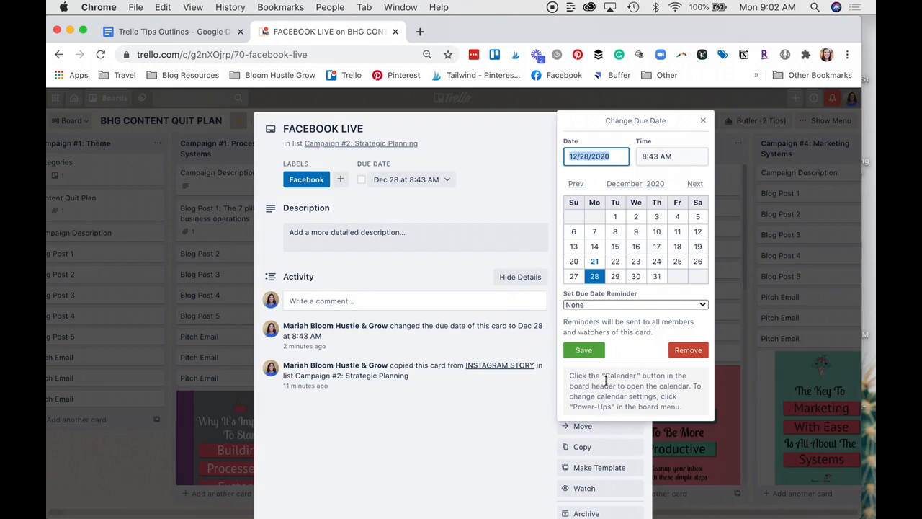
# Close the FACEBOOK LIVE card, then mark Blog Post 4's due date complete and return to the calendar.
pyautogui.click(703, 121)
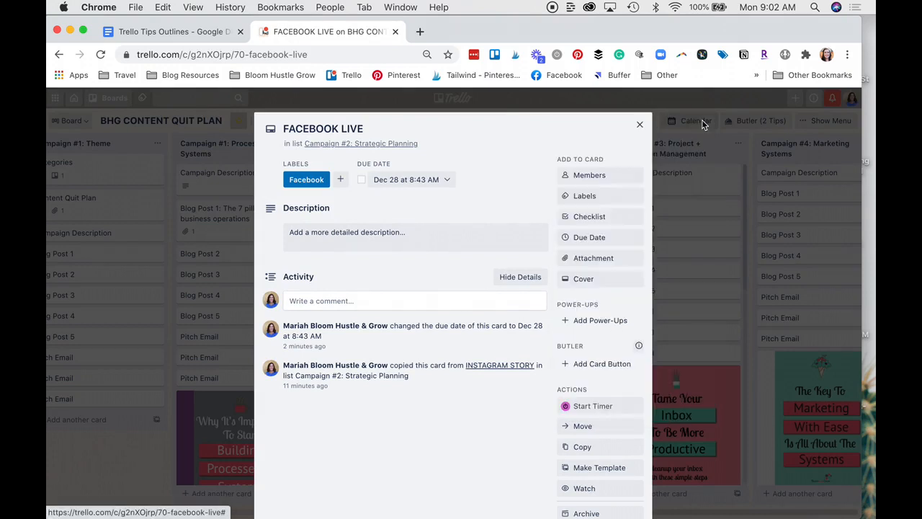
pyautogui.click(640, 123)
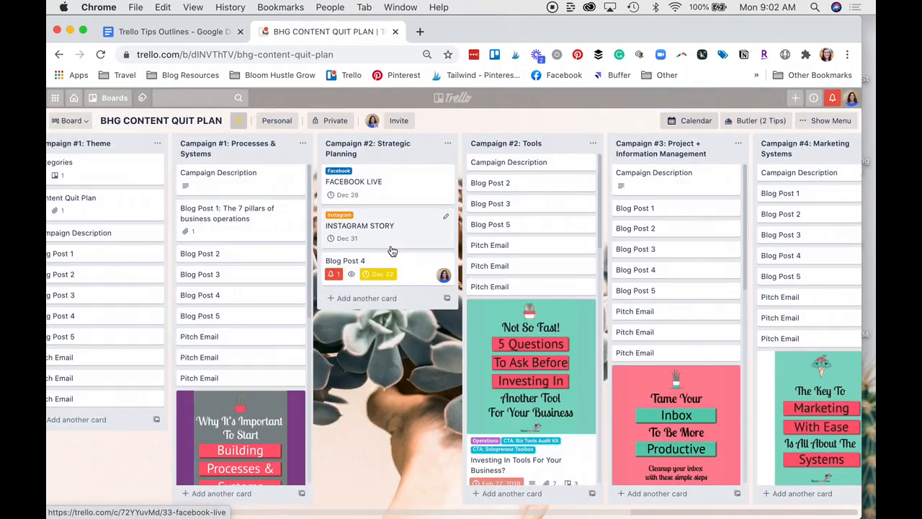
pyautogui.click(346, 260)
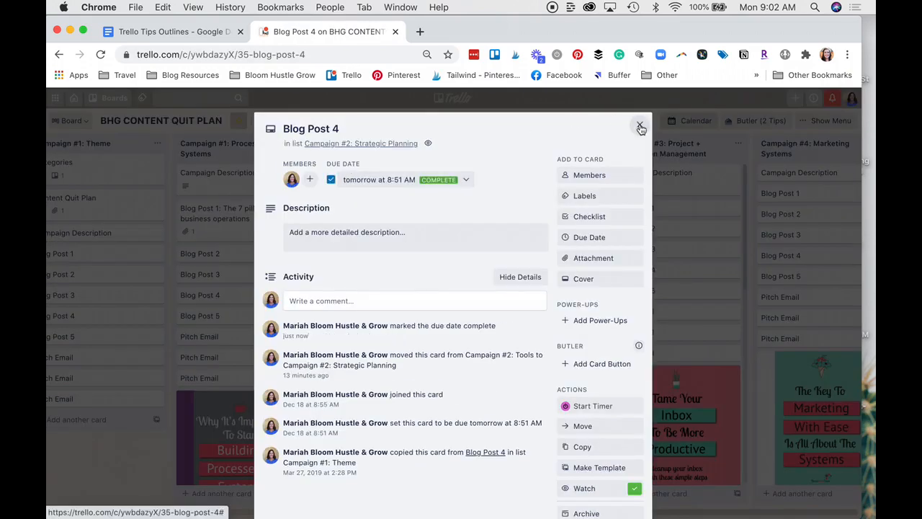
pyautogui.click(640, 127)
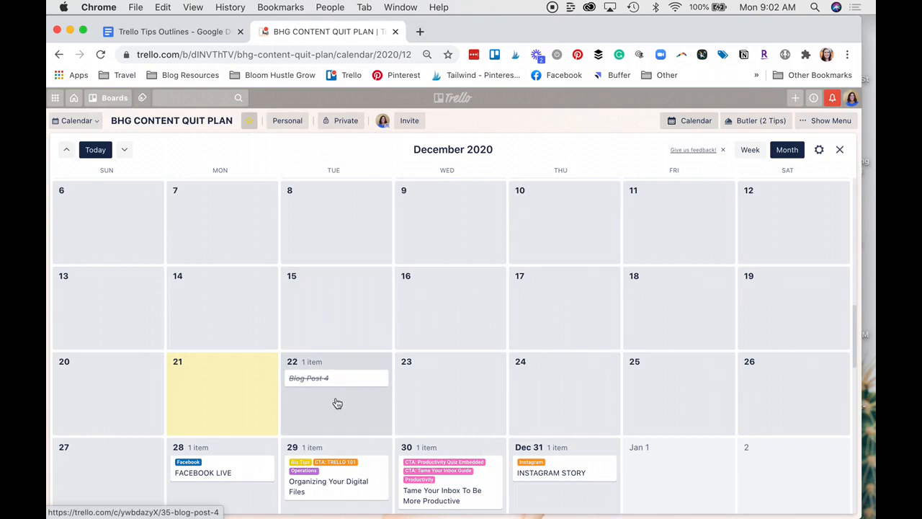
pyautogui.moveTo(339, 400)
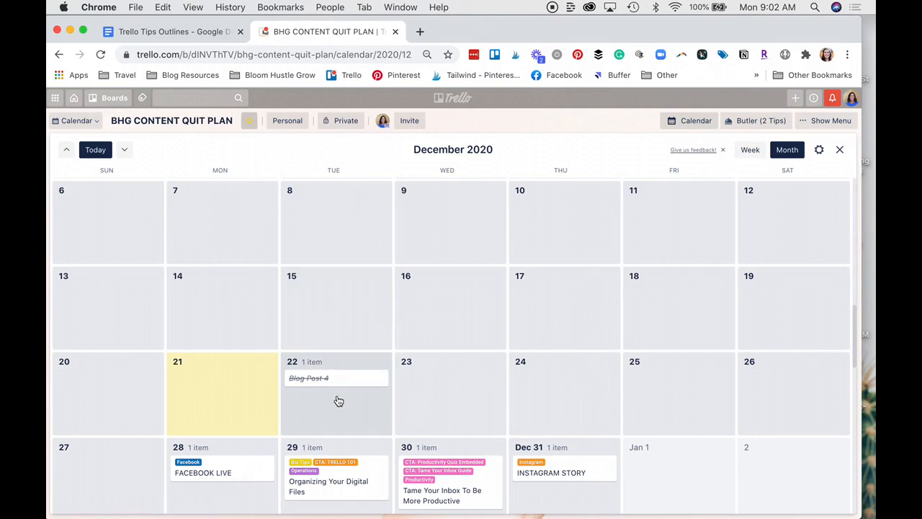